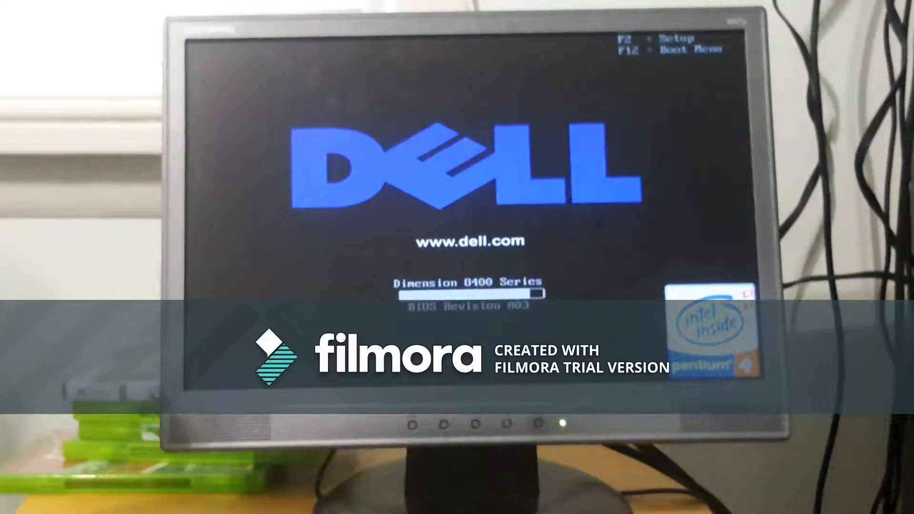
Boot the Dell from the Lubuntu disc via the F12 boot menu
key(f12)
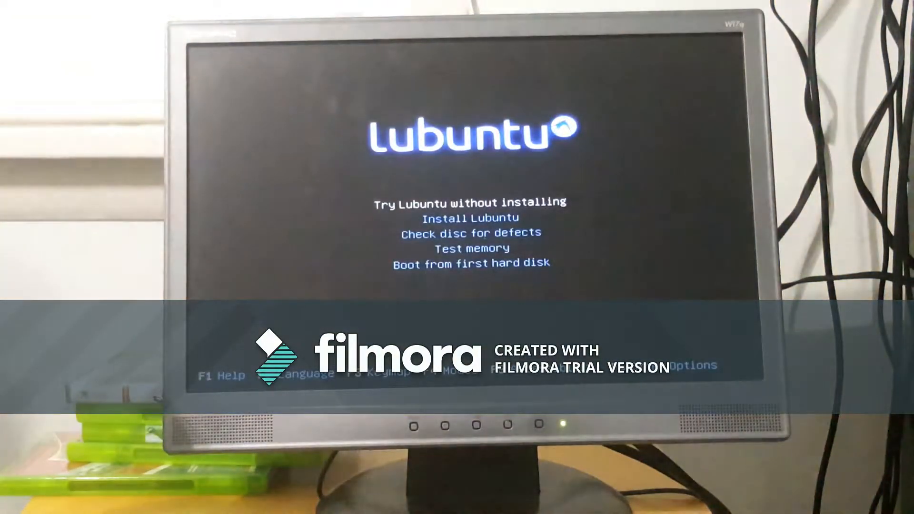
Choose Install Lubuntu from the disc's boot menu
key(Down)
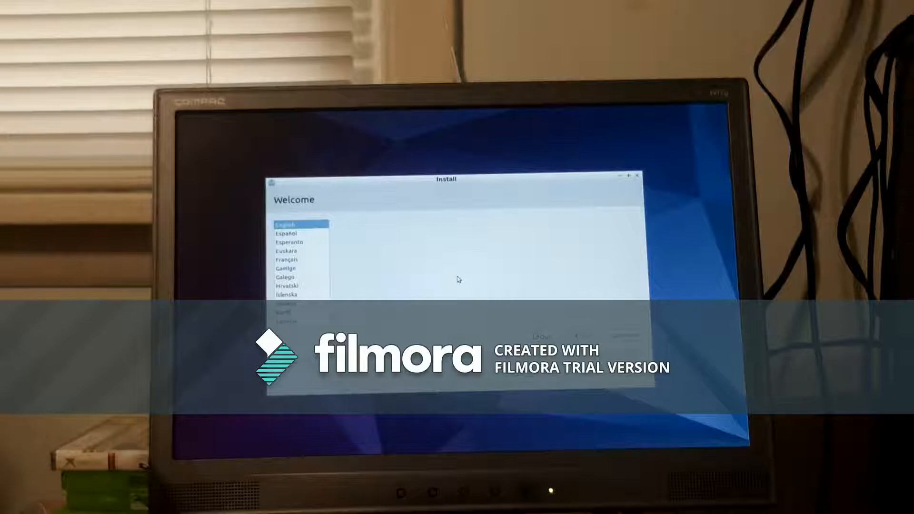
mouse_move(599, 324)
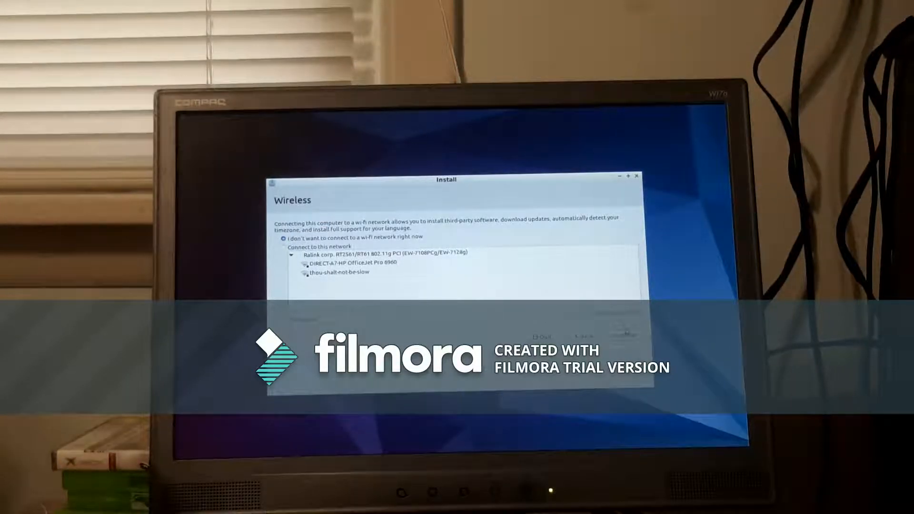
Continue without joining a wi-fi network
click(350, 273)
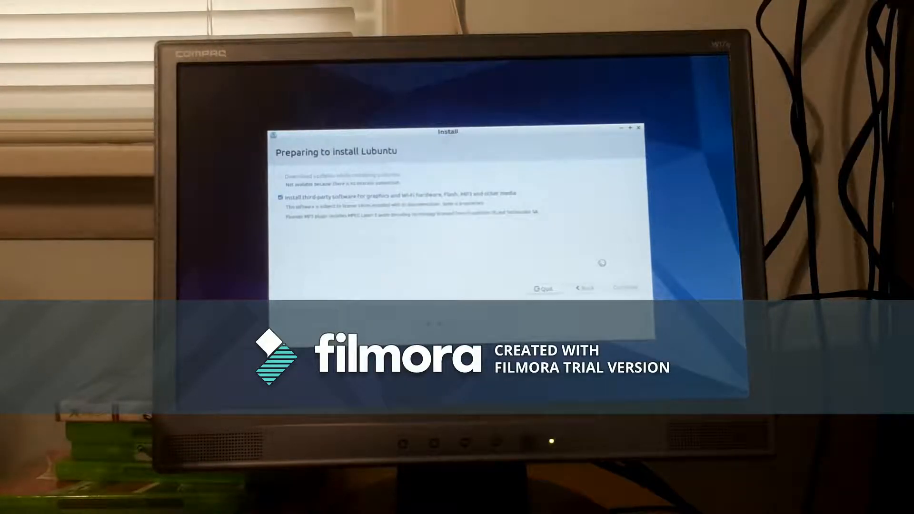
Accept the third-party software options and keep New York as the time zone
click(625, 288)
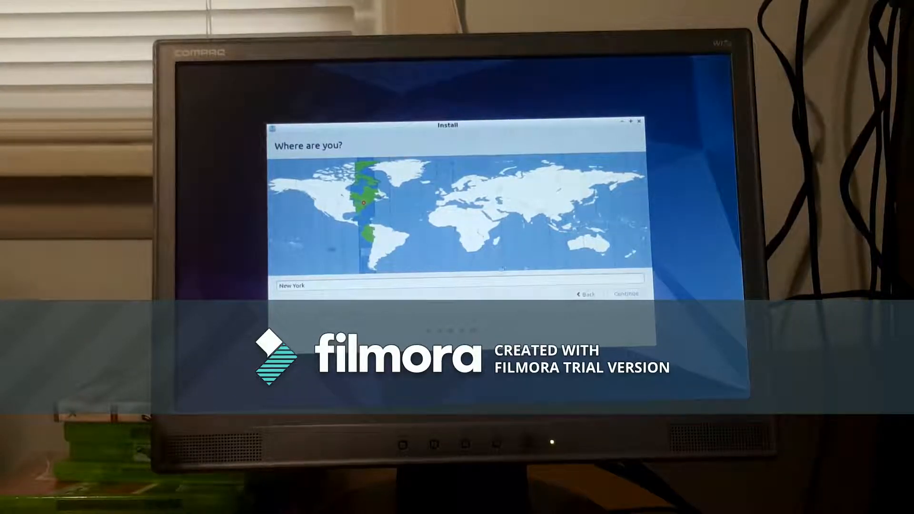
click(625, 293)
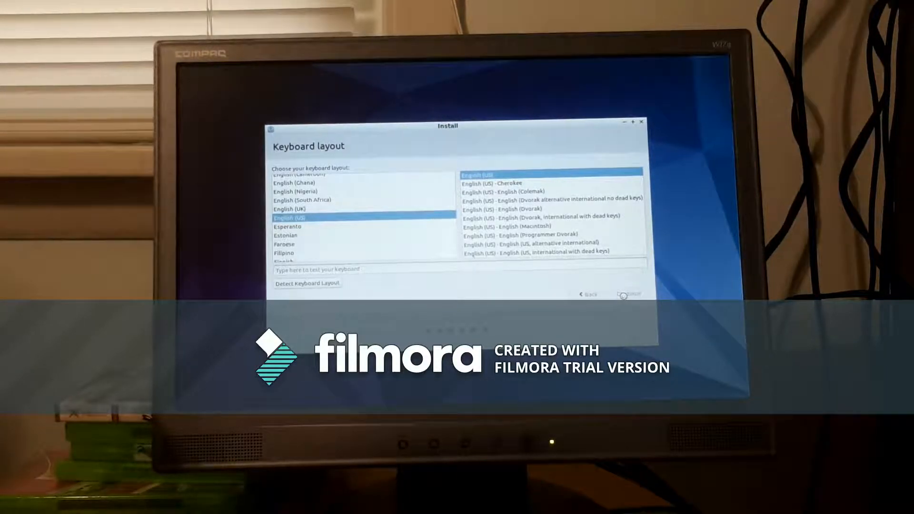
click(630, 294)
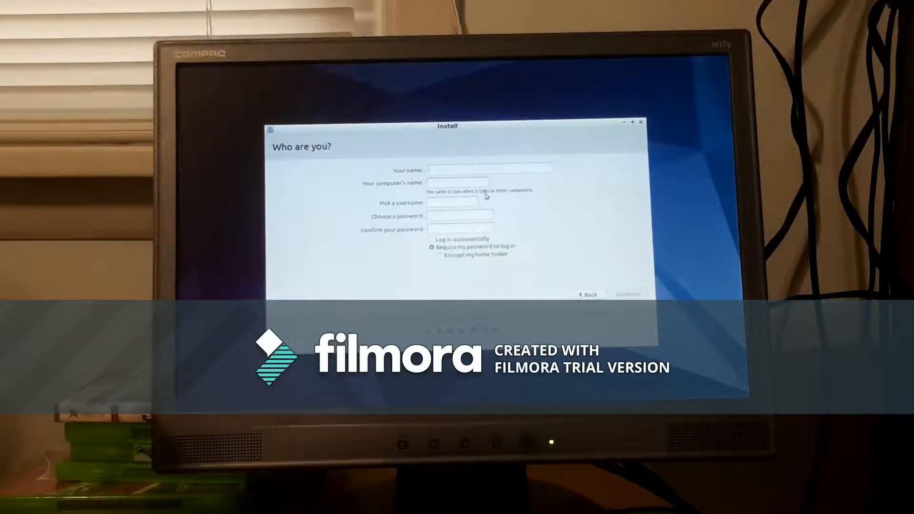
text(jACOB ION)
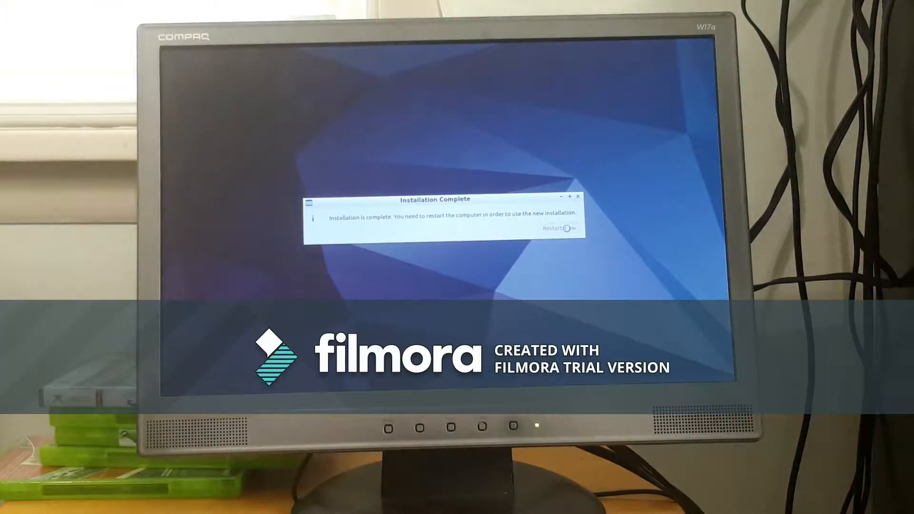
Restart the computer from the Installation Complete dialog
click(559, 228)
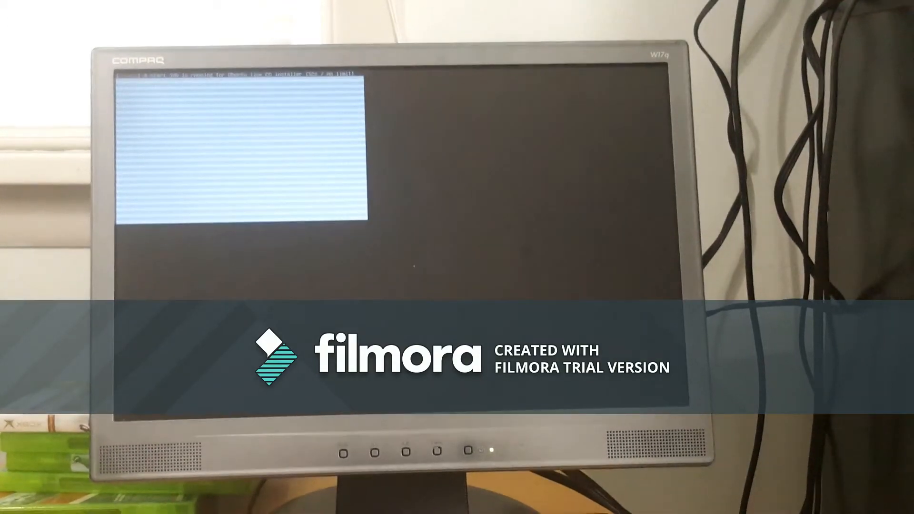